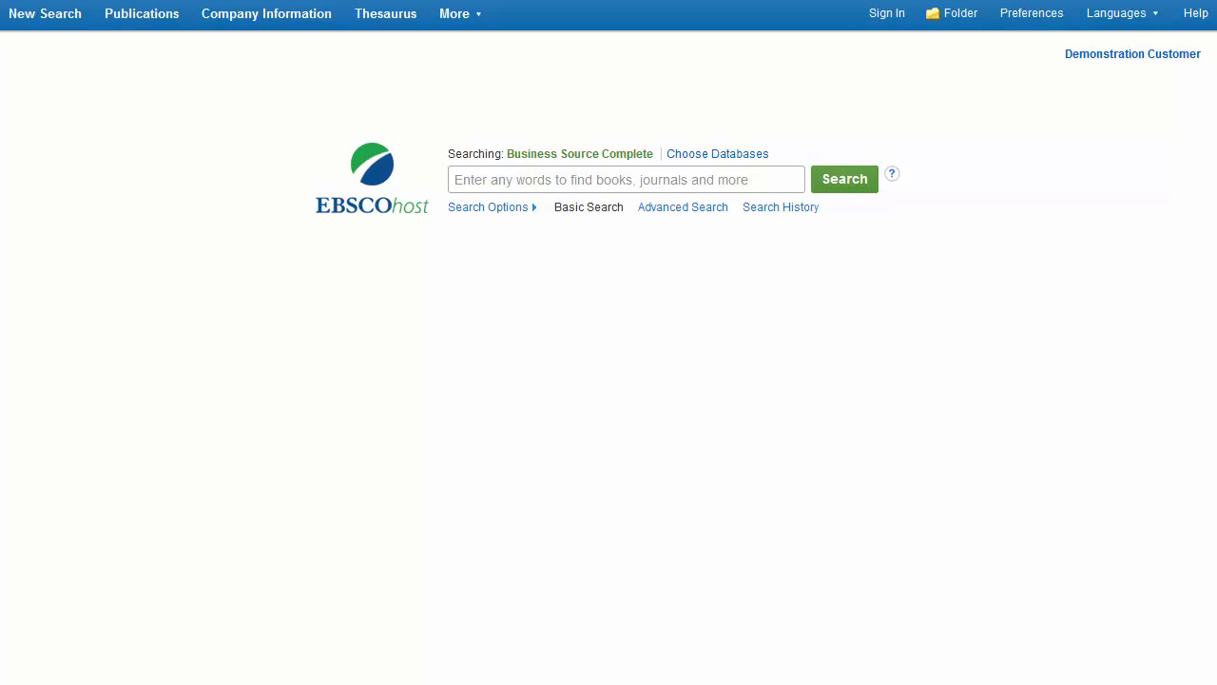
- View the business-confidence forecasting article's detailed record, then return to the basic search page
left_click(845, 179)
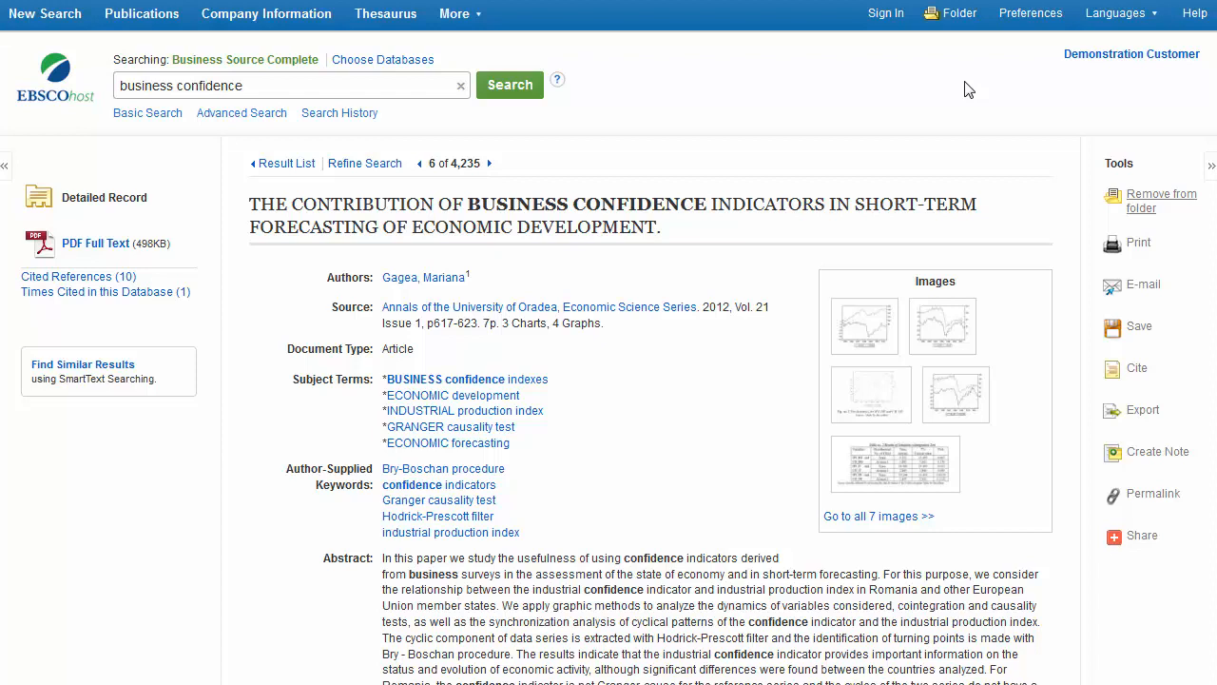
left_click(45, 13)
type("business confidence")
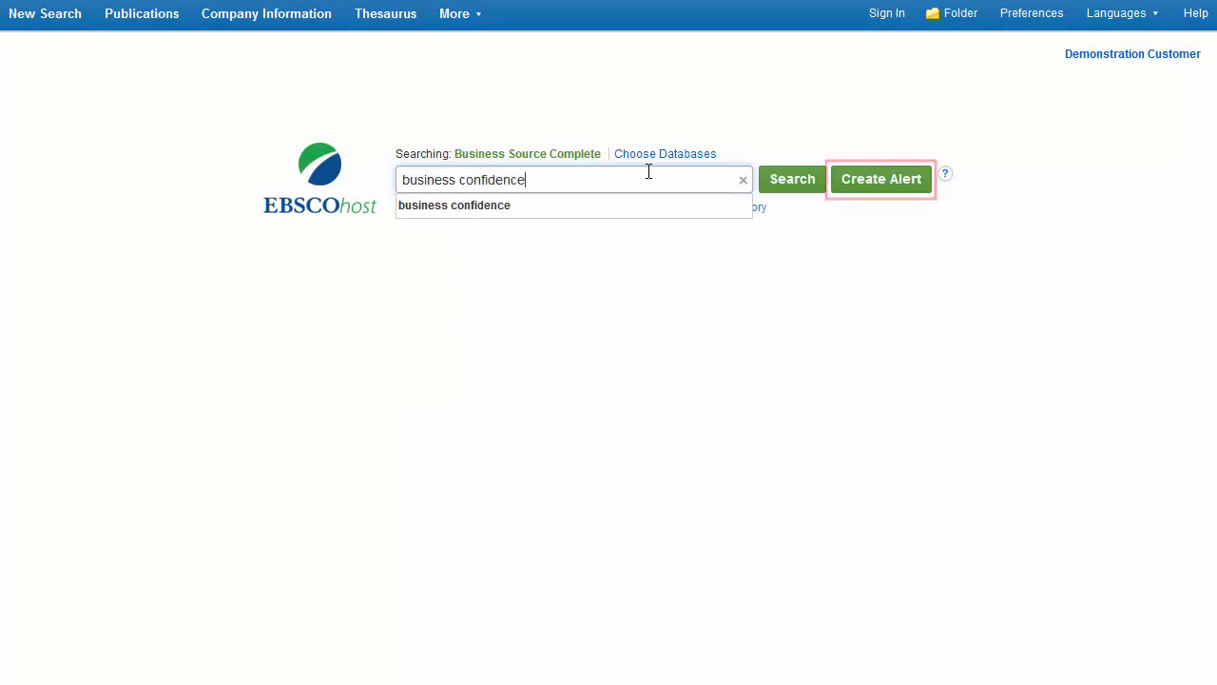